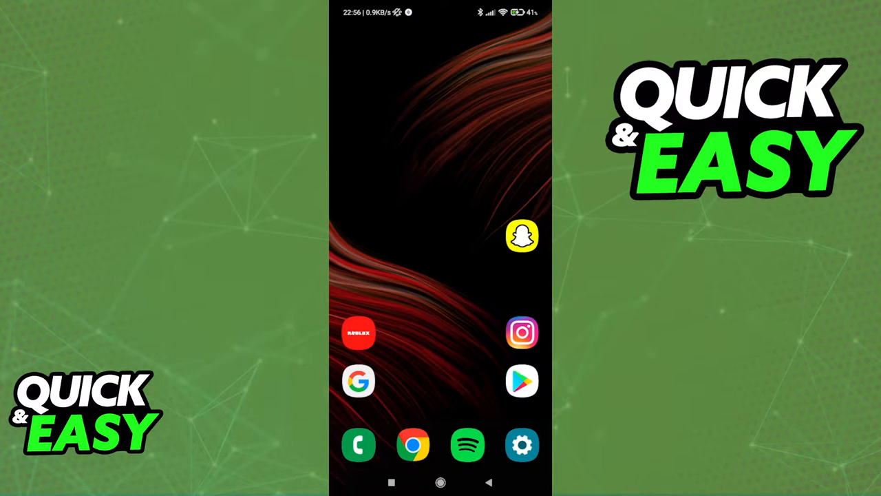
# Step: Launch Spotify from the home screen dock to show its Home feed
pyautogui.click(466, 445)
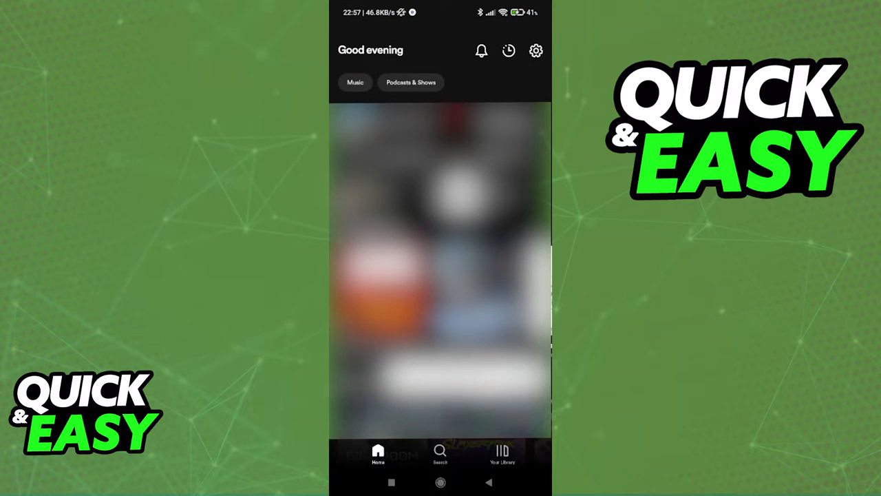
# Step: Open Spotify Settings from the gear icon on Home
pyautogui.click(536, 51)
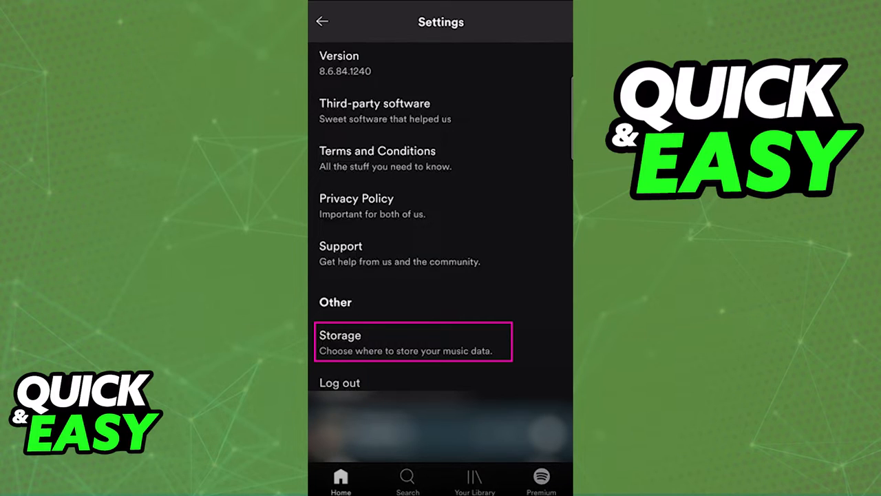
pyautogui.click(412, 341)
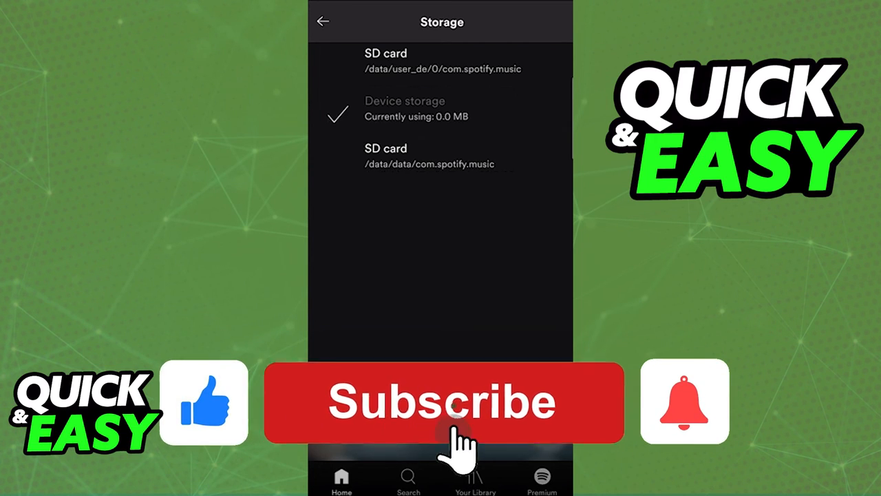
pyautogui.click(444, 403)
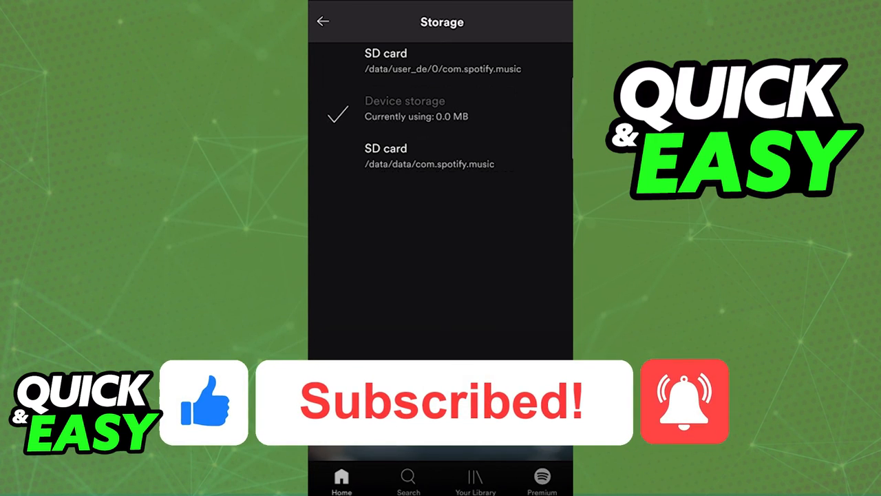